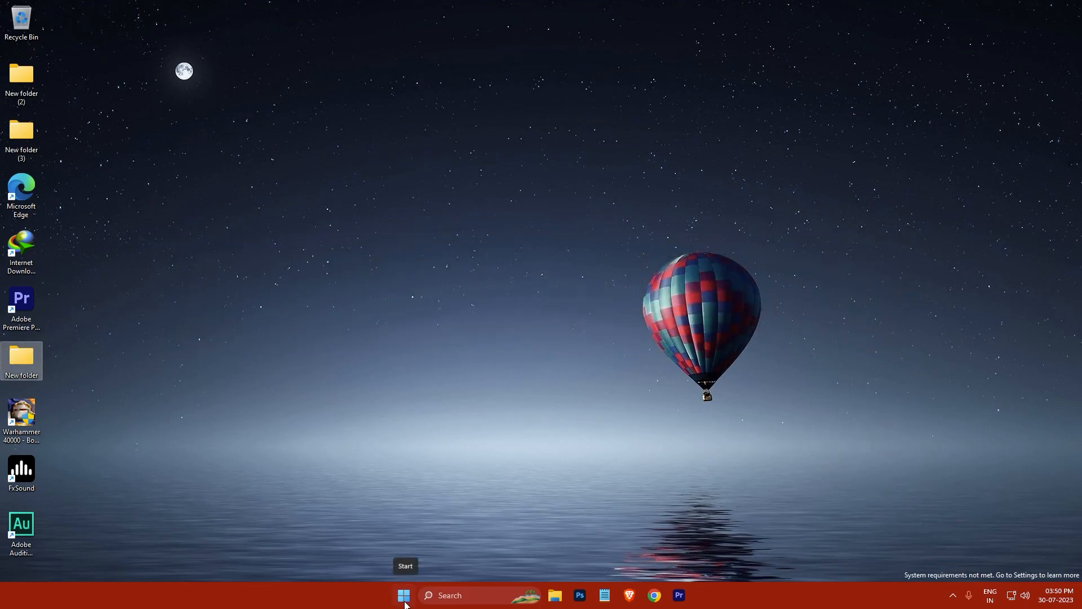
- Launch Registry Editor by searching 'regedit' from the Start menu
text(regedit)
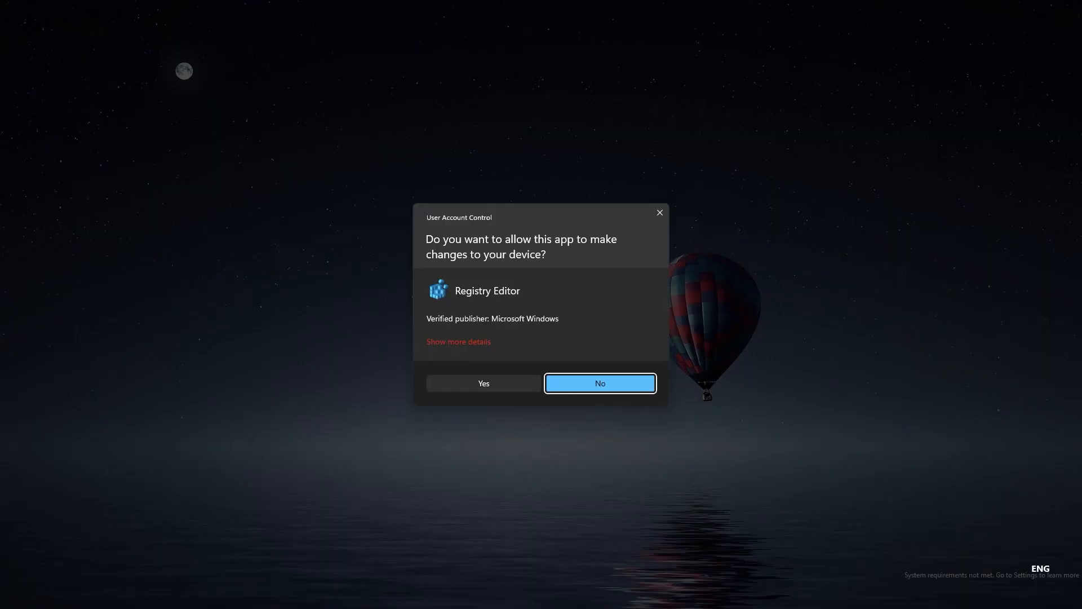
- Allow the UAC prompt and set SV1 in UnsupportedHardwareNotificationCache to 0
click(483, 383)
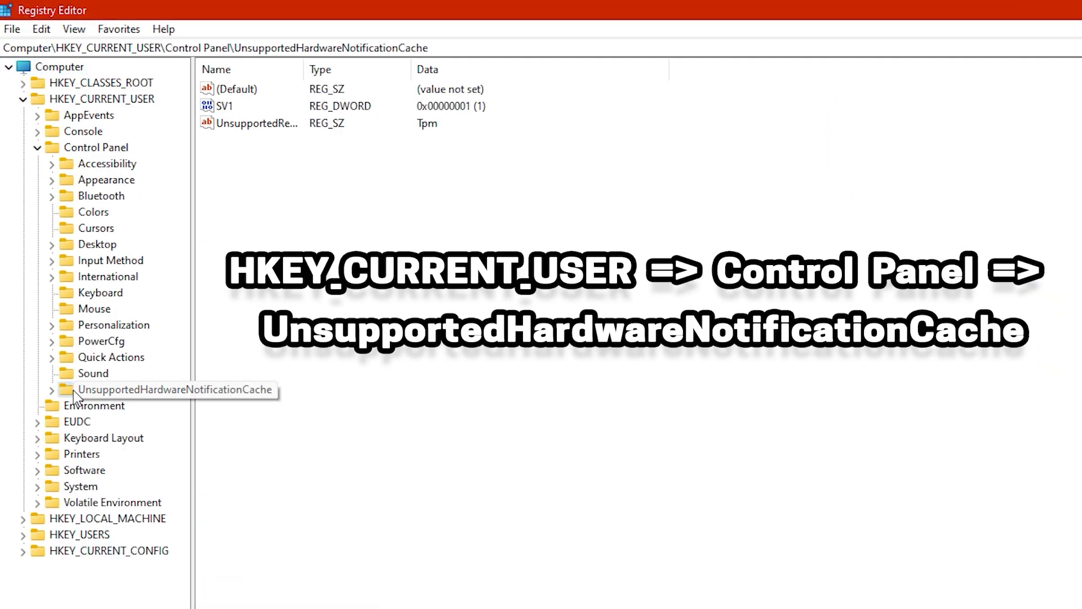
click(131, 389)
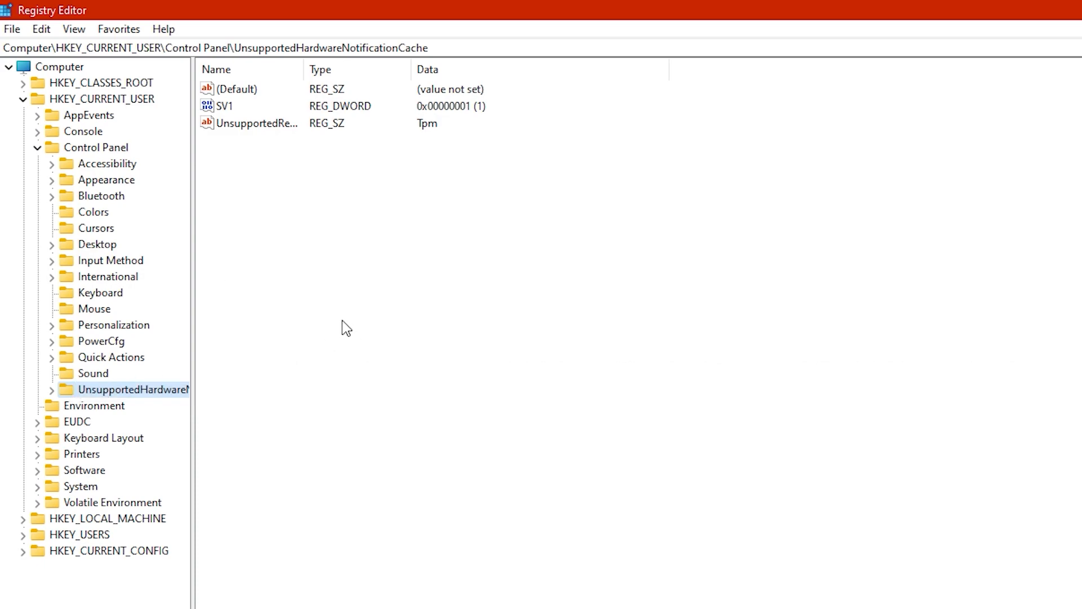
double_click(227, 105)
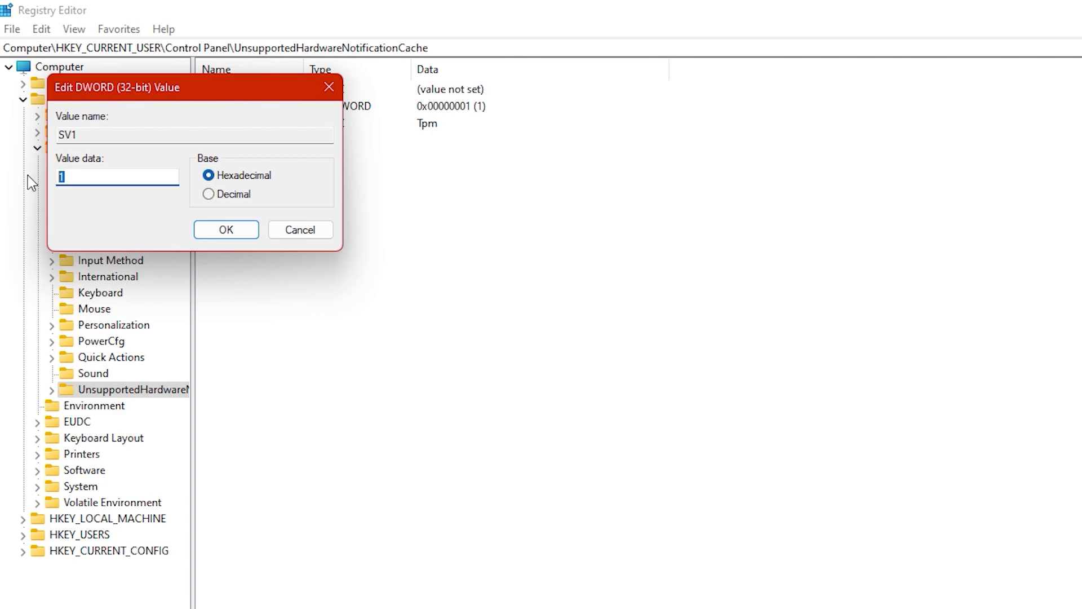
click(226, 230)
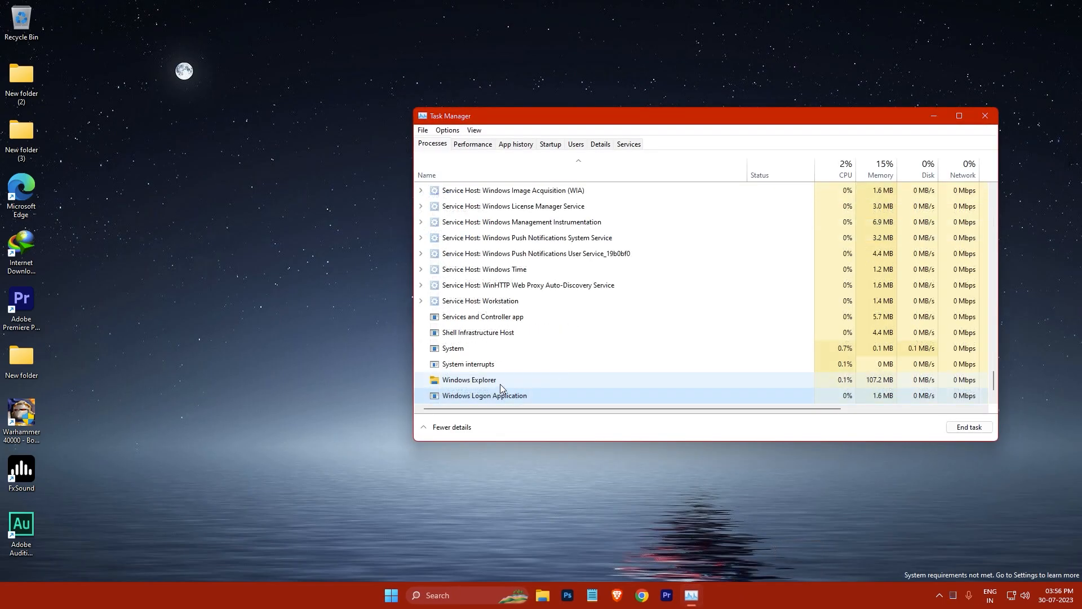
- Restart the Windows Explorer process in Task Manager, then close Task Manager
right_click(467, 379)
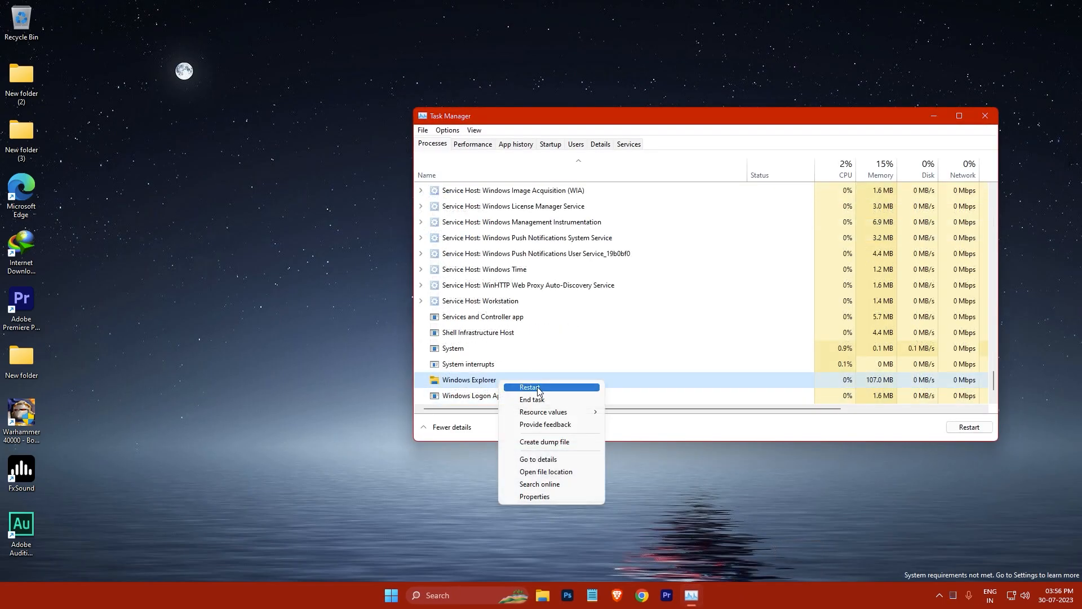
click(528, 387)
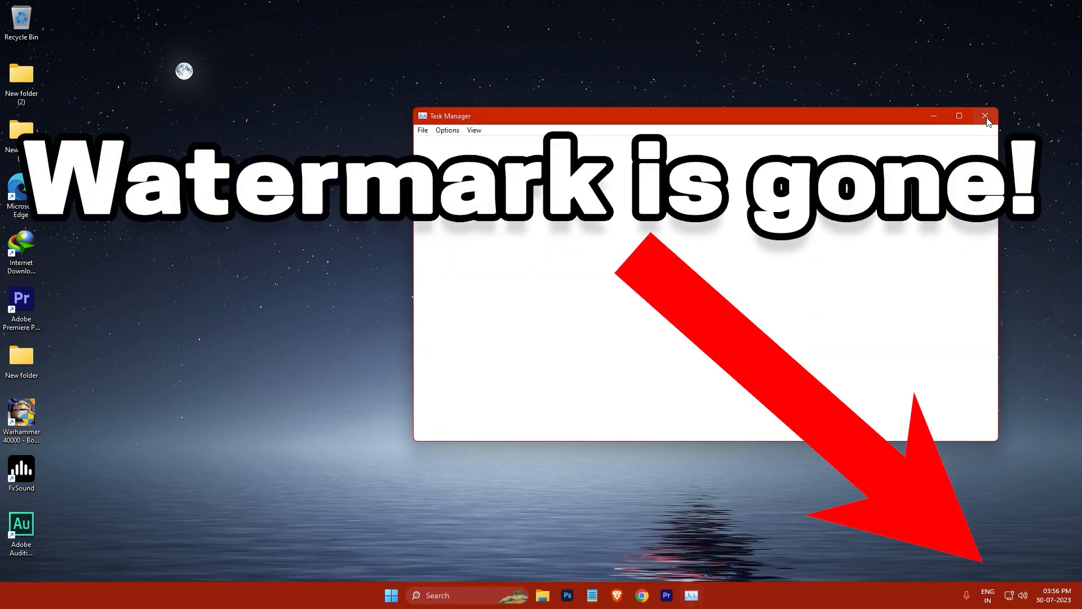
click(986, 115)
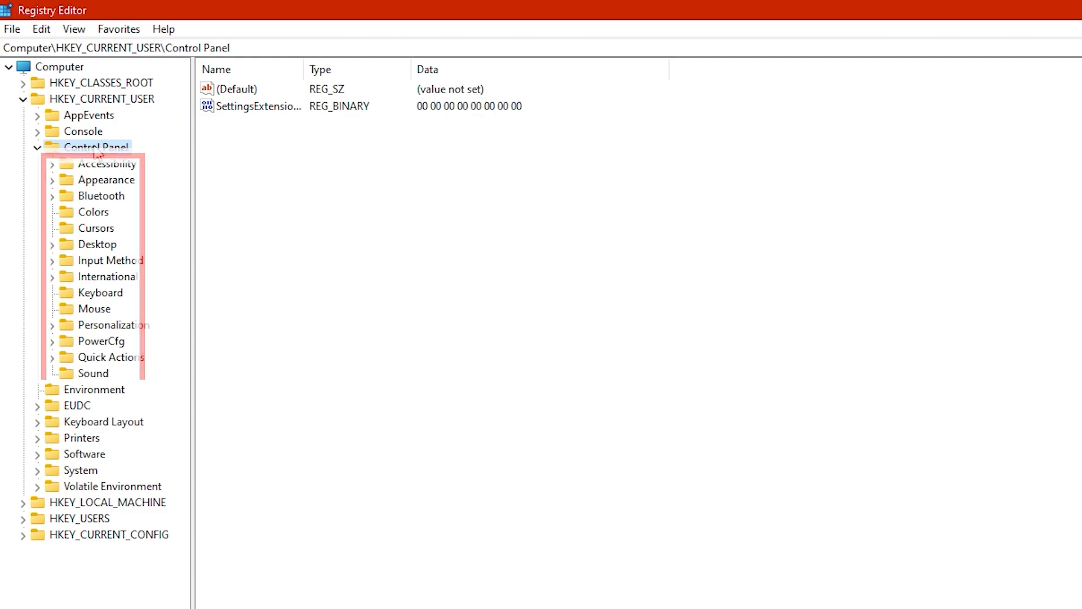
- Add a new key under Control Panel and rename it UnsupportedHardwareNotificationCache
right_click(97, 147)
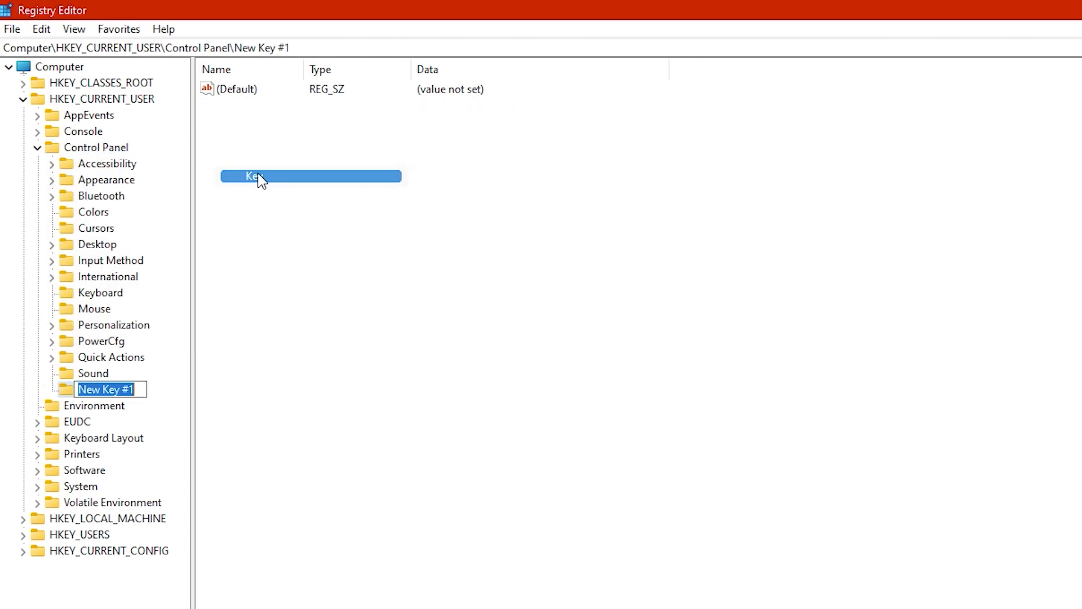
right_click(105, 388)
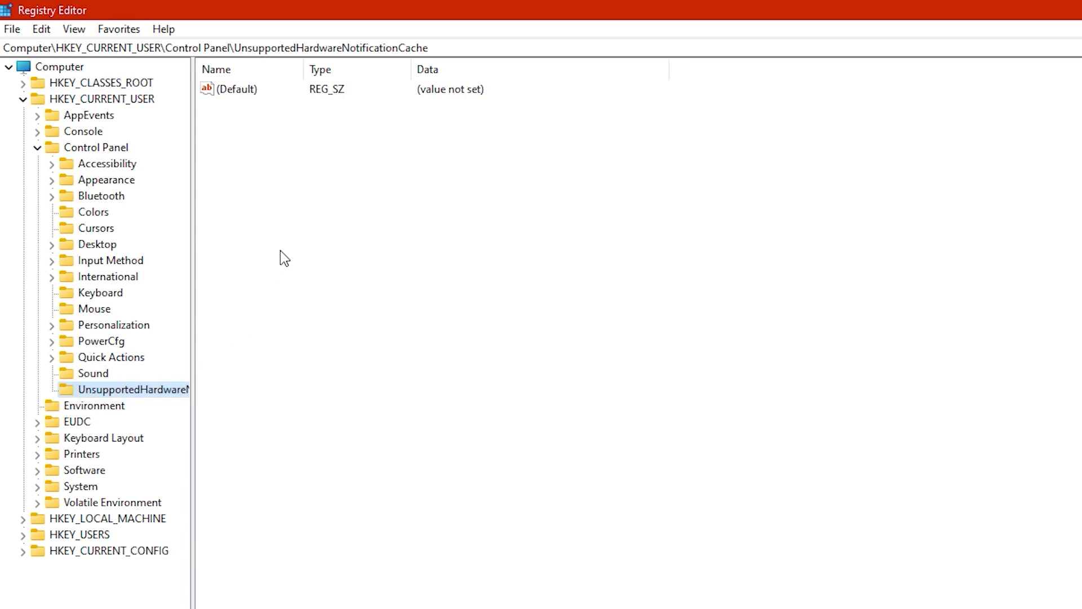
mouse_move(284, 199)
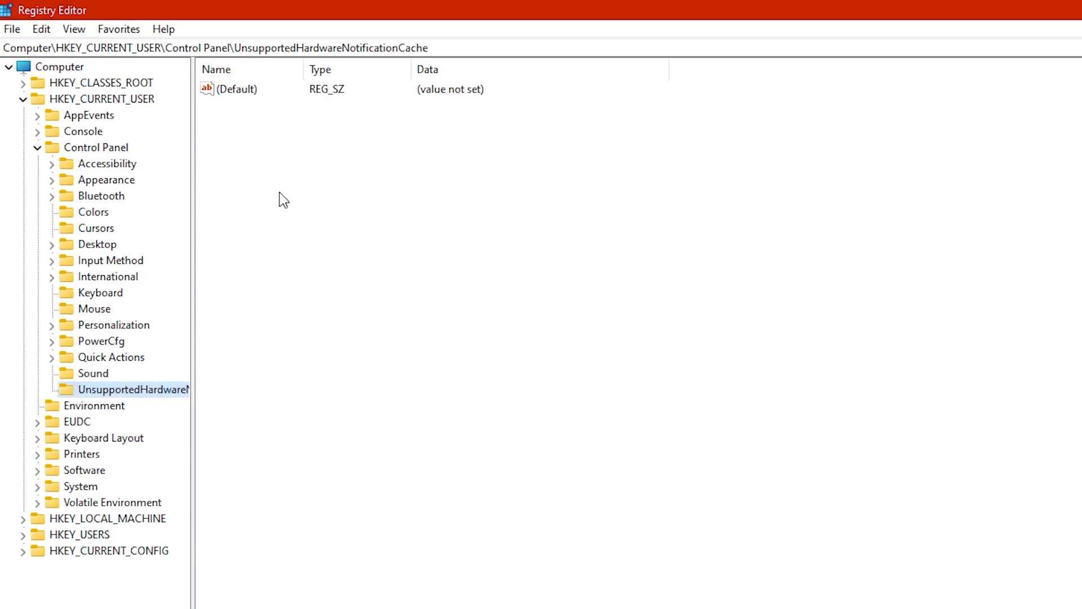
- Add a DWORD (32-bit) value named SV1 to the new key
right_click(283, 201)
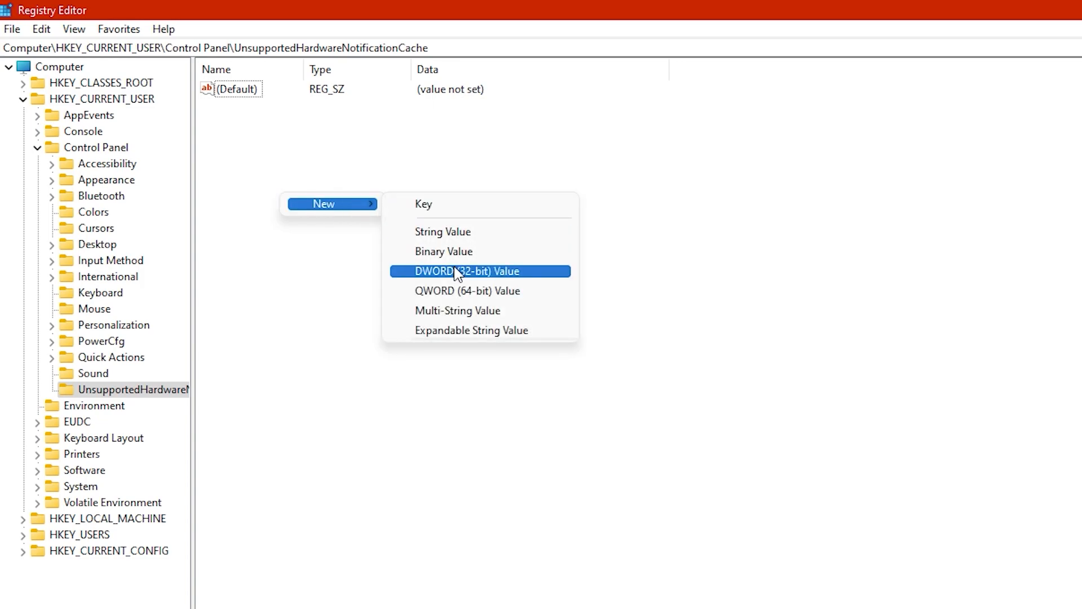
click(465, 270)
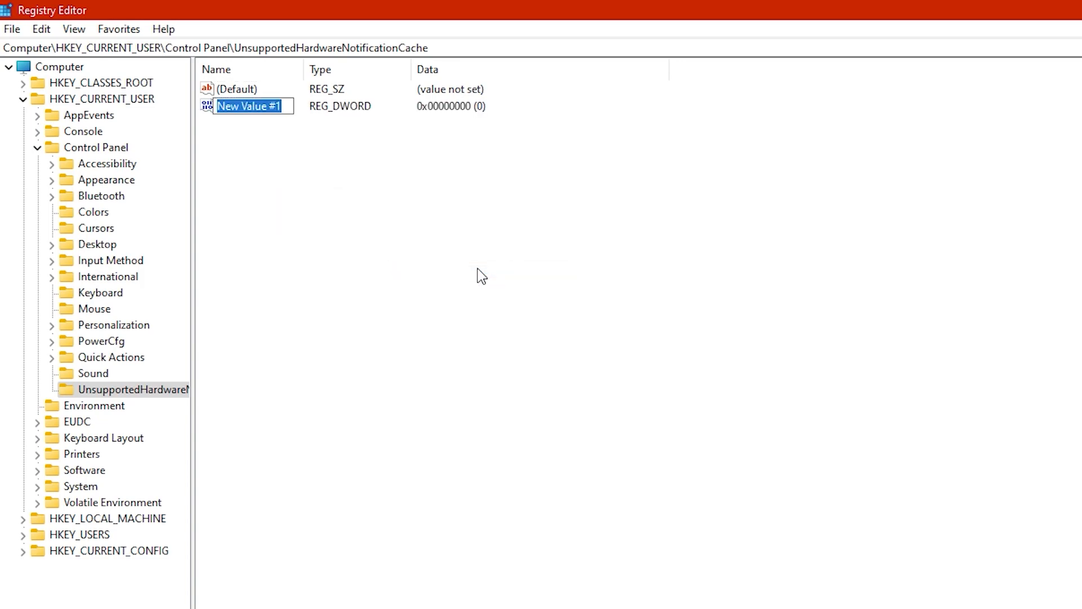
text(S)
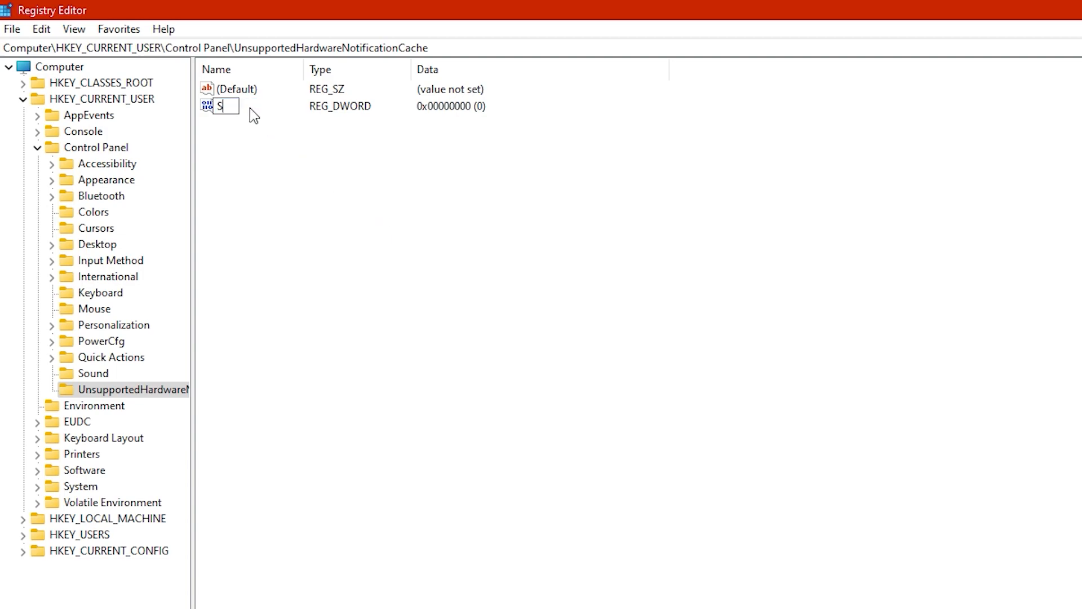
text(V1)
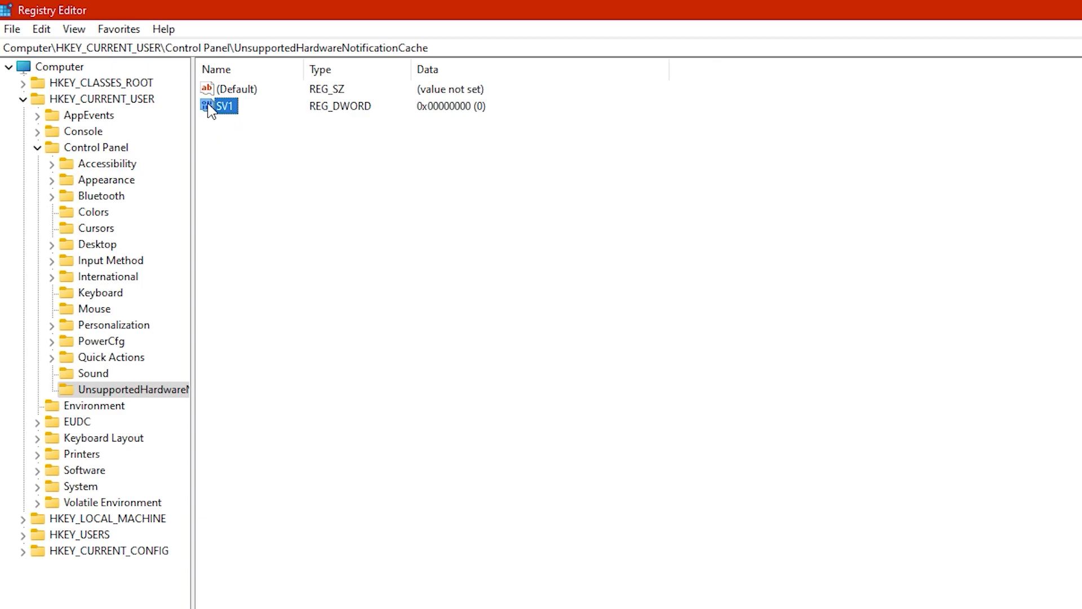
- Set SV1's data to 0 and restart Windows Explorer
double_click(227, 105)
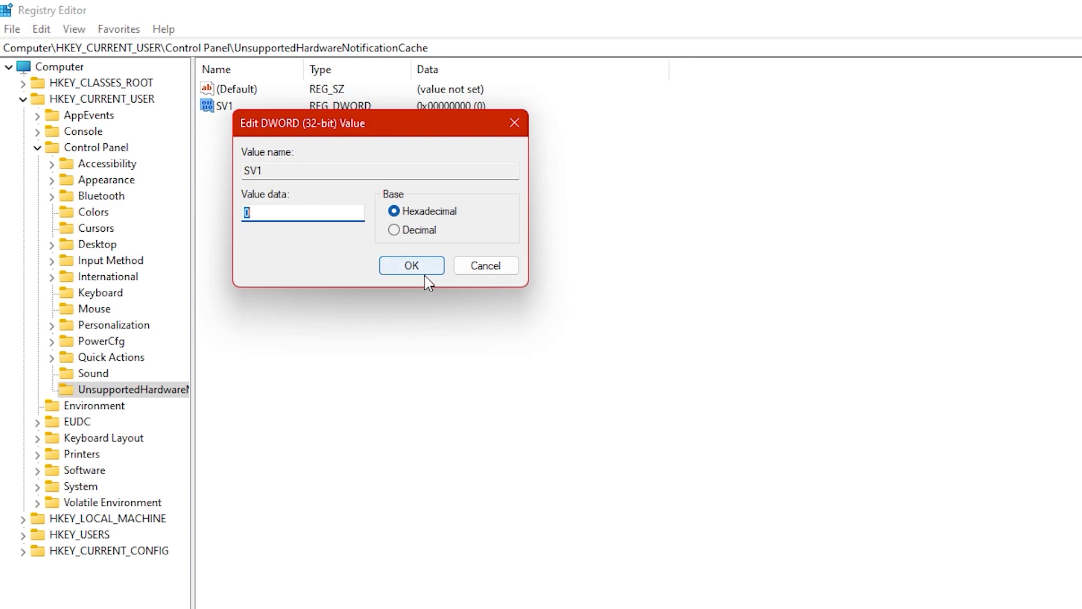
click(411, 265)
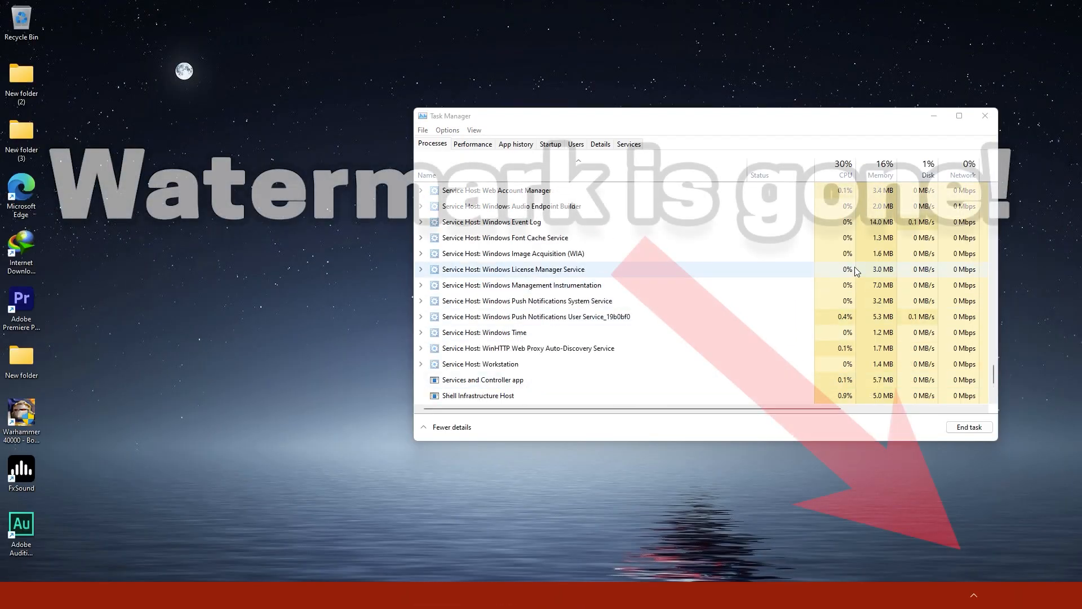
click(985, 115)
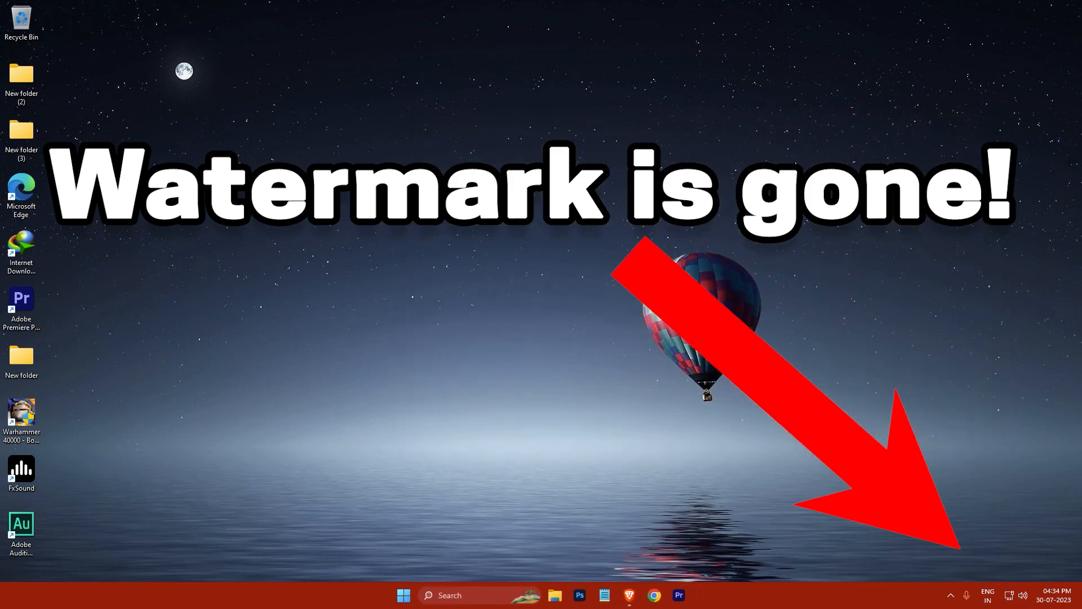
mouse_move(674, 510)
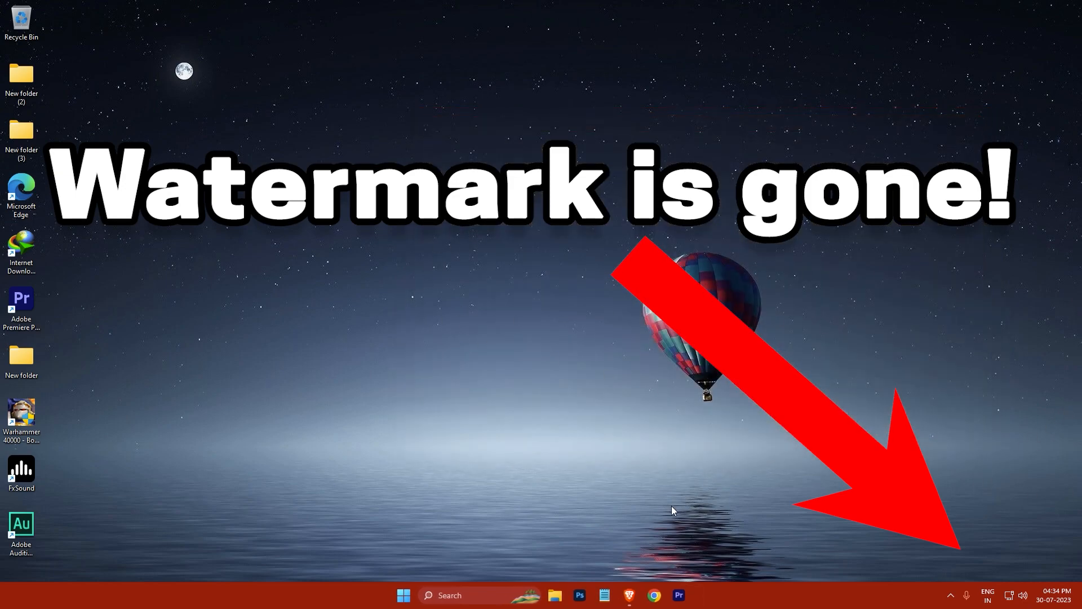
mouse_move(887, 233)
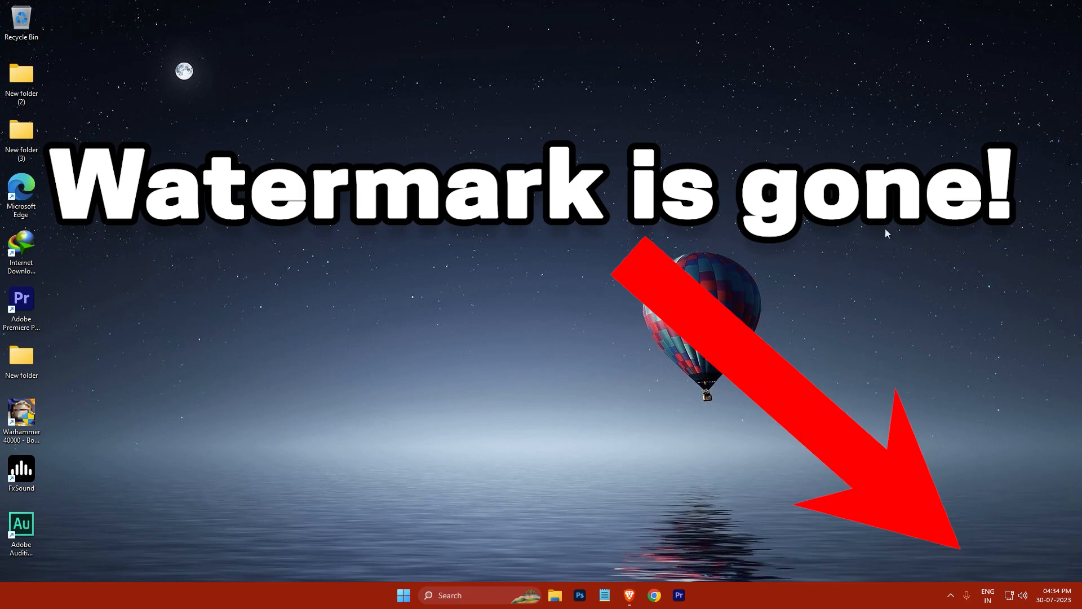